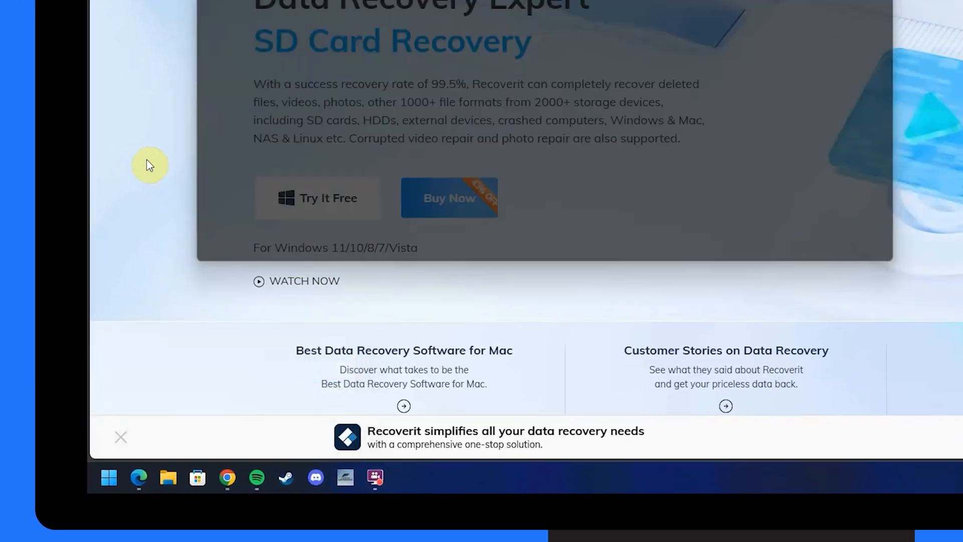
- Run chkdsk F: /f to check the SD card's FAT32 file system for errors
type("chk")
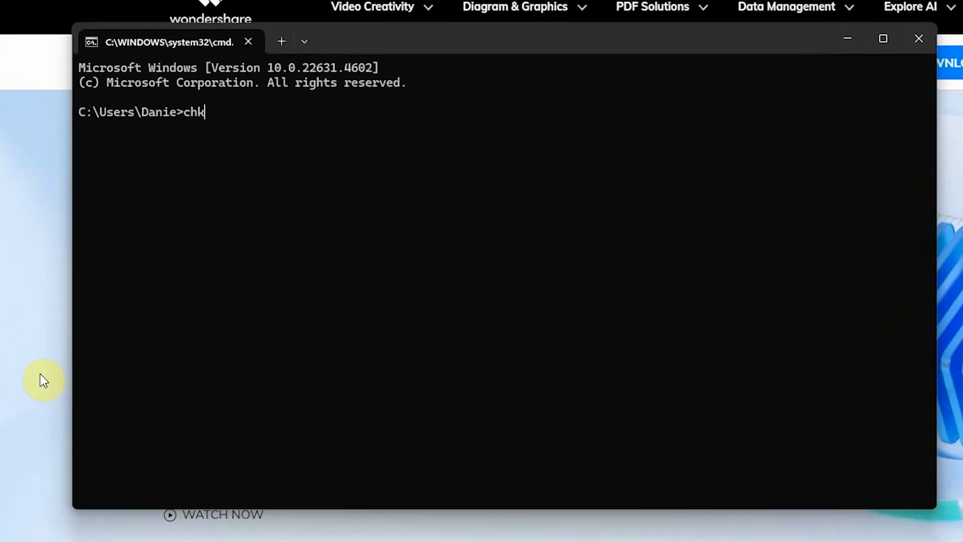
type("dsk X")
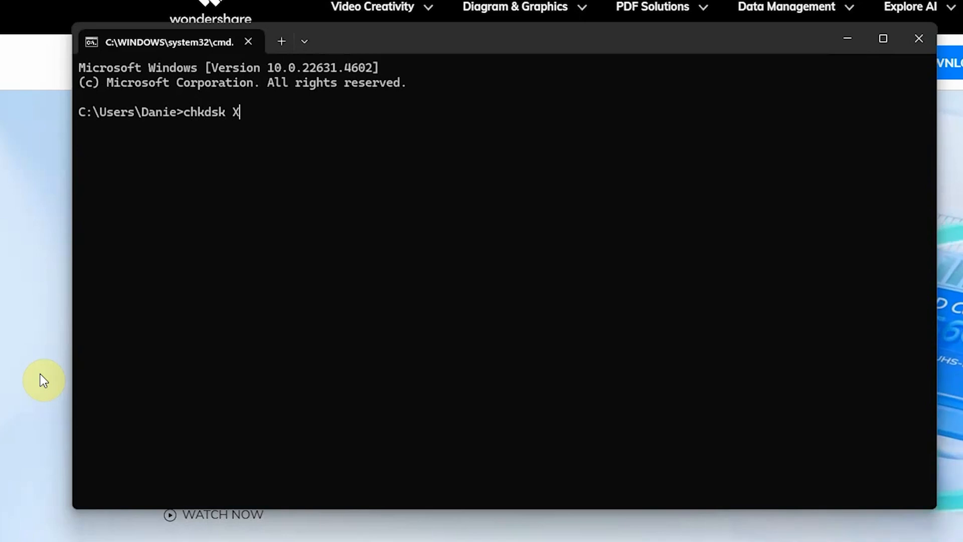
type(": /f")
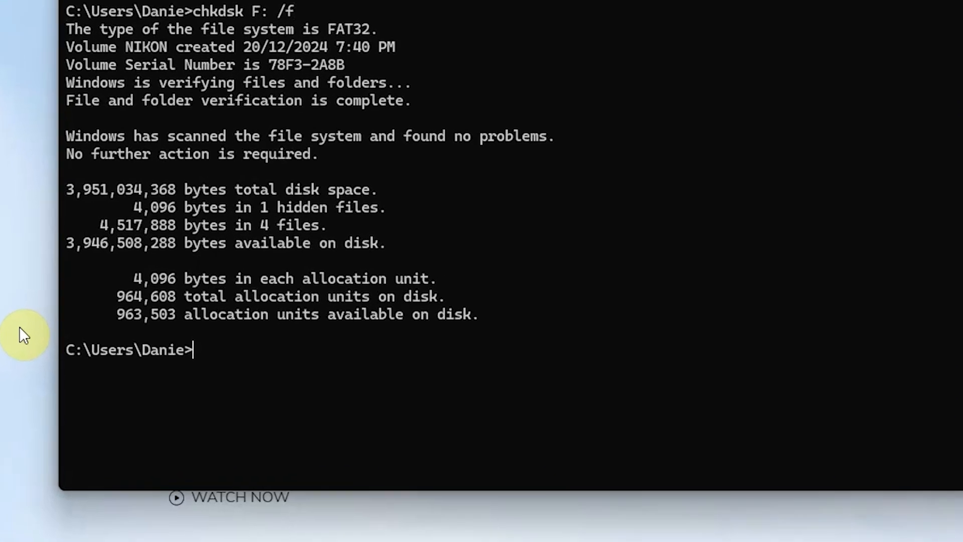
- Run attrib -h -r -s /s /d *.* to unhide all files on the card
type("attrib -h -r -s")
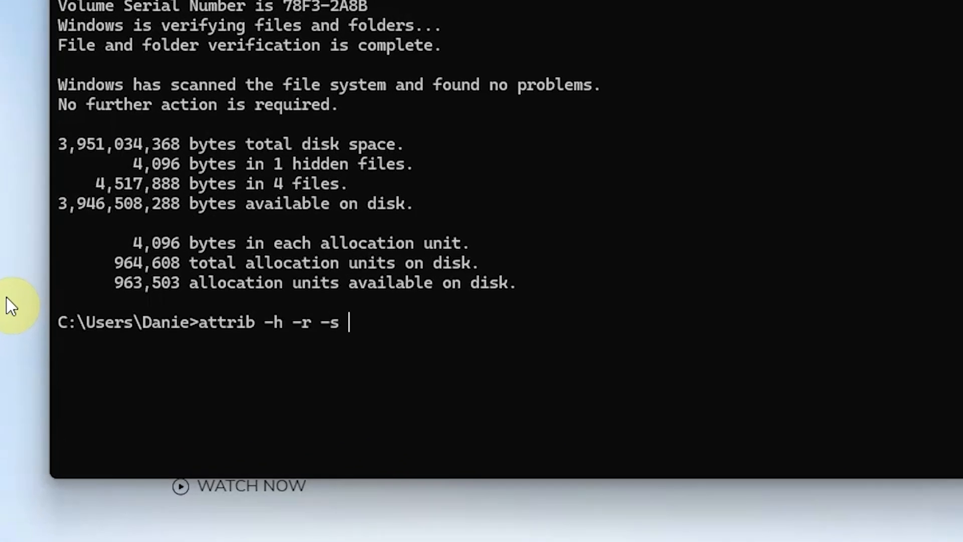
type("/s /d *.*")
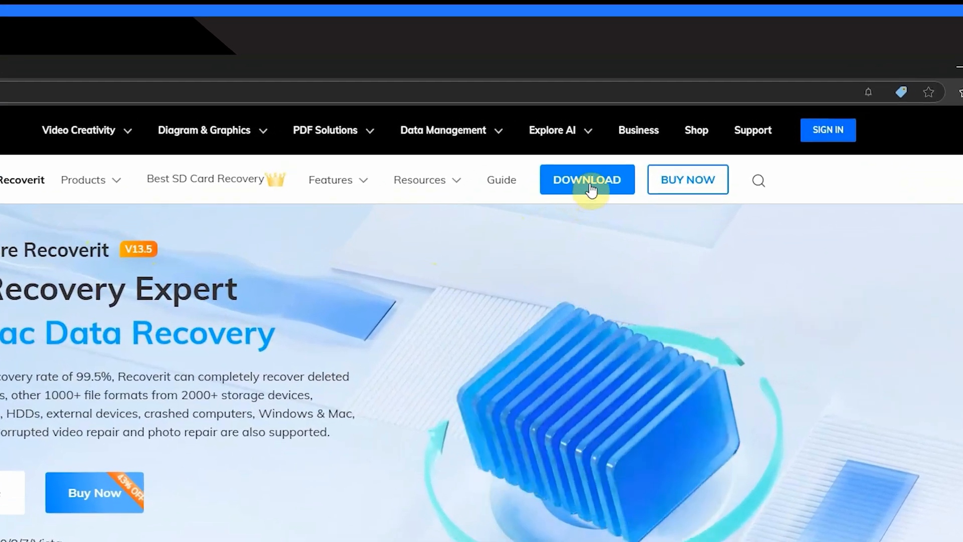
- Download the Recoverit installer from its site and launch the program
left_click(586, 179)
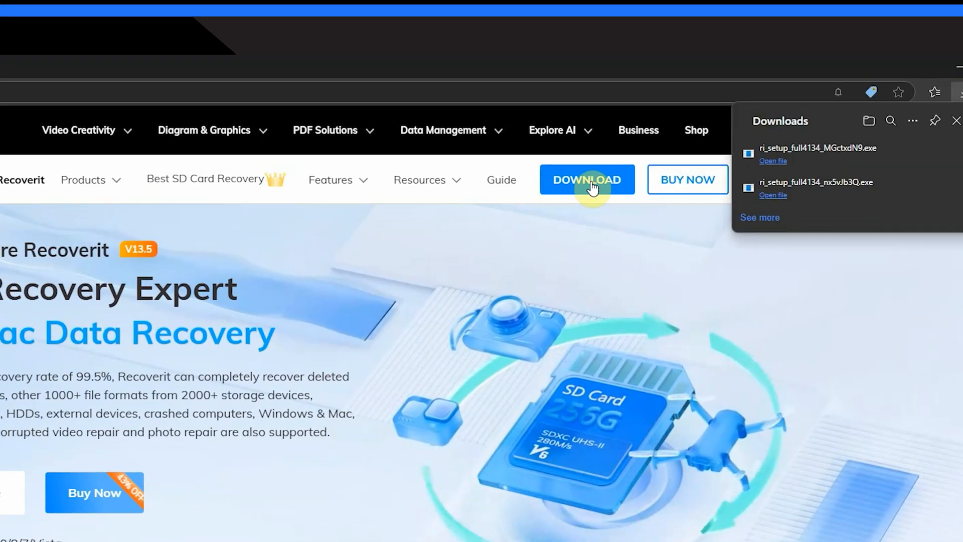
left_click(772, 160)
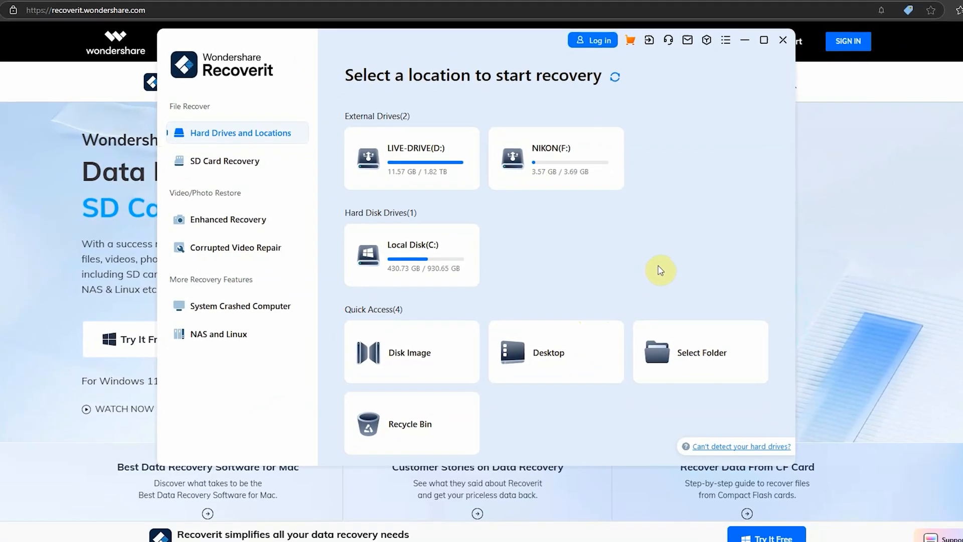
- Start a Recoverit scan of the NIKON (F:) card
left_click(555, 157)
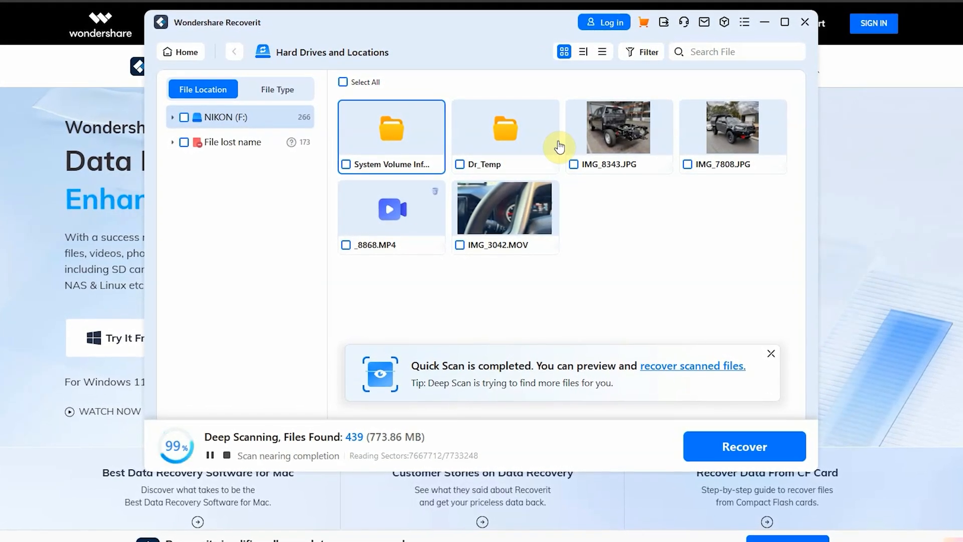
- Under File Type > Video > mov, mark two IMG_3042.MOV files (224.32 MB) for recovery
left_click(274, 90)
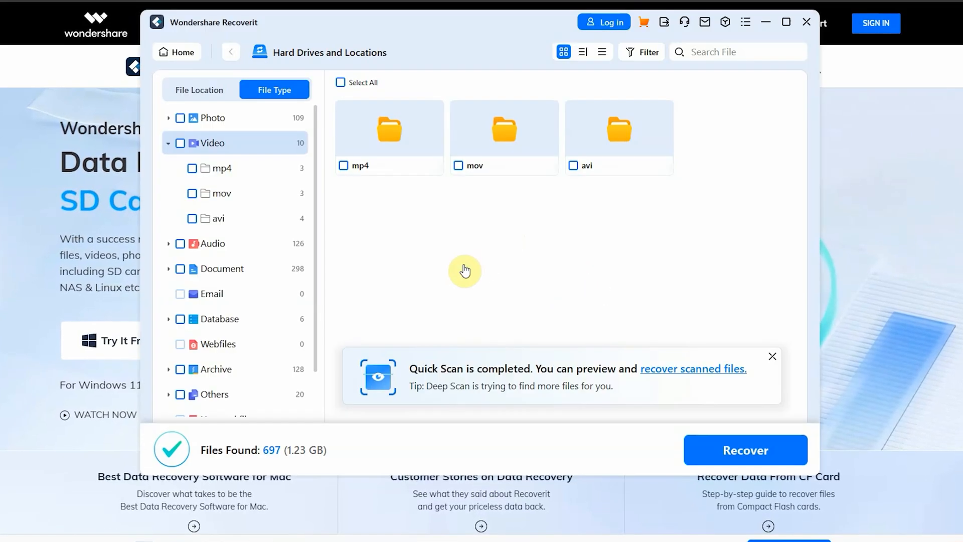
mouse_move(504, 133)
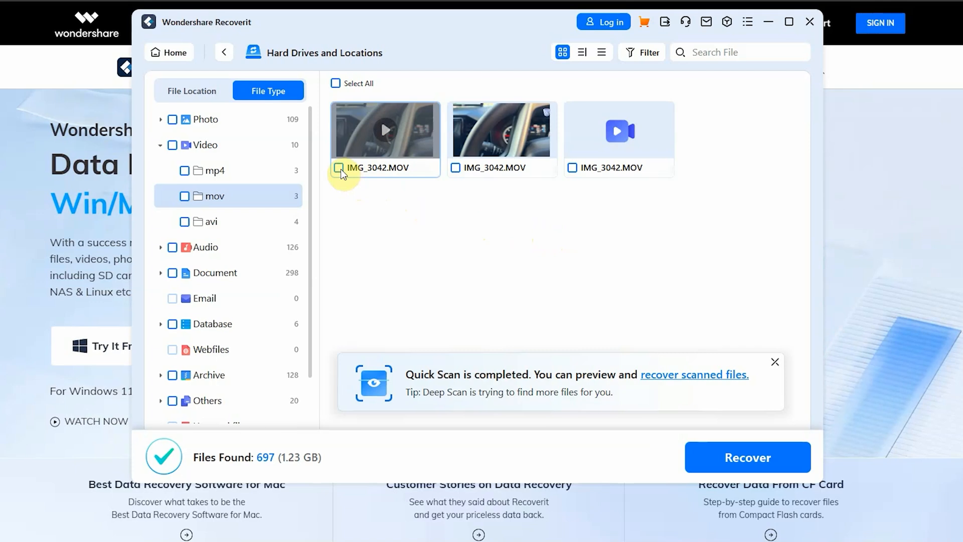
left_click(455, 169)
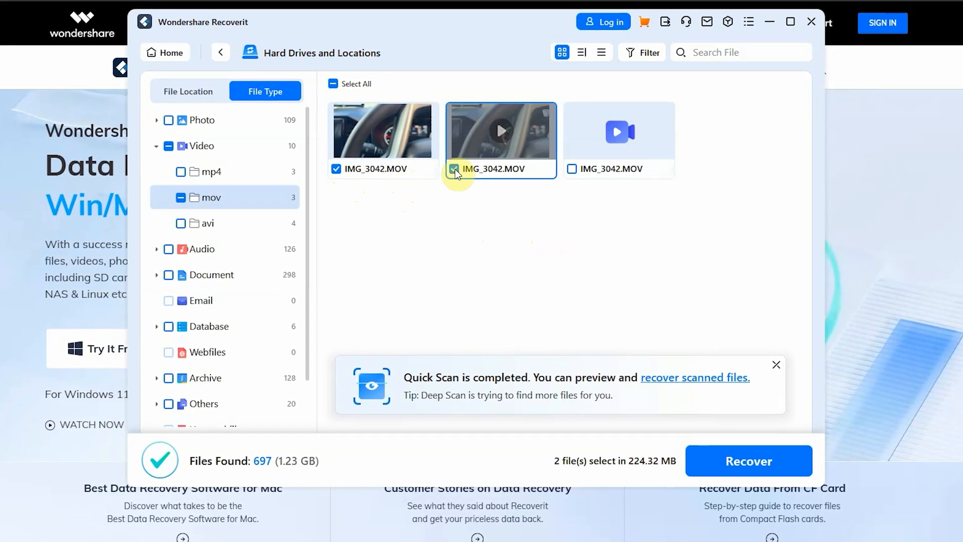